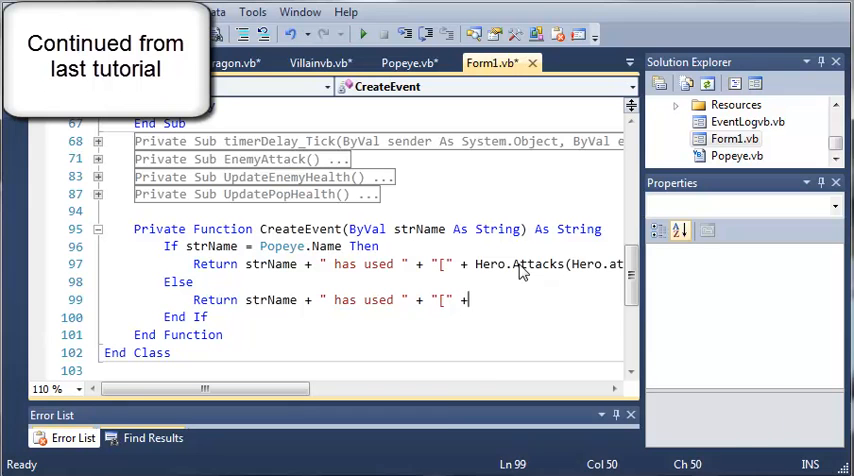
# Build the enemy message from currentEnemy.Attacks(currentEnemy.attackNum) after the "[" string
pyautogui.write('currentEnemy.Attacks(C')
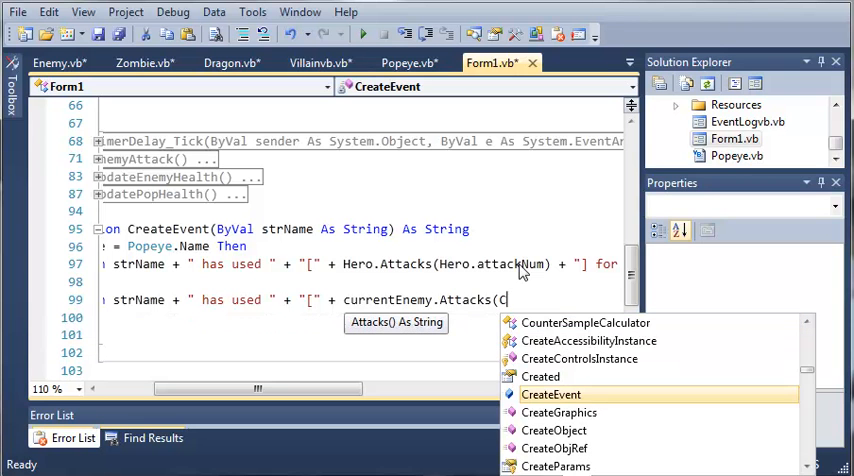
pyautogui.write('urrentEnemy.attackNum)')
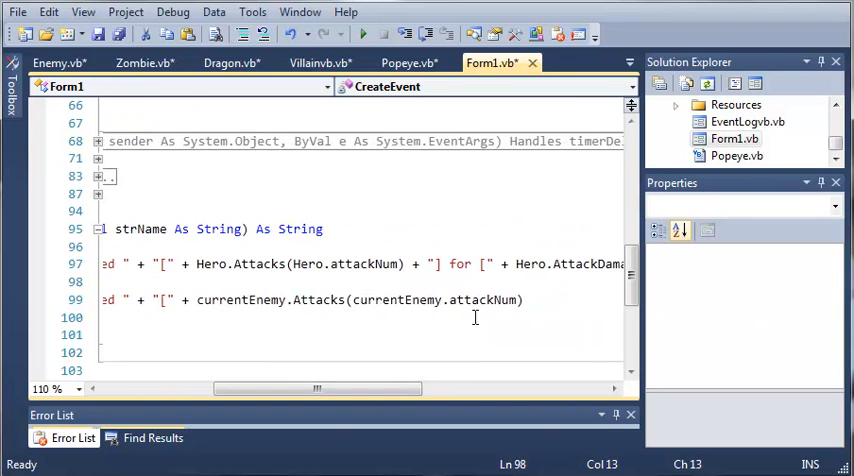
pyautogui.moveTo(128, 128)
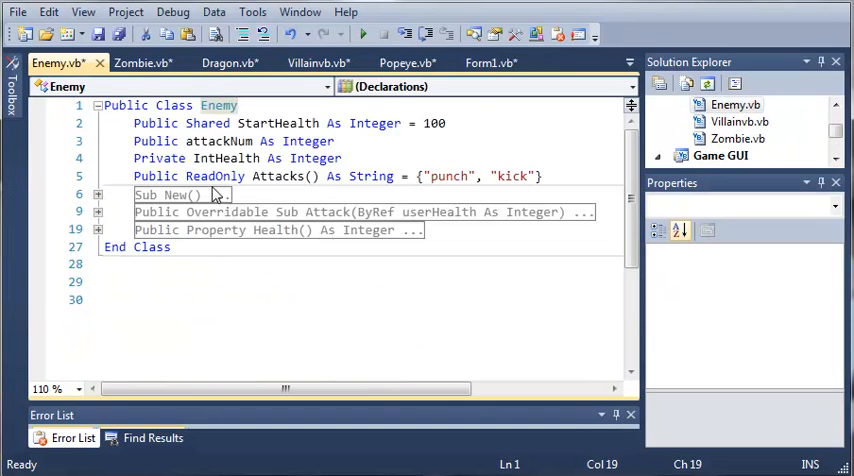
pyautogui.click(148, 158)
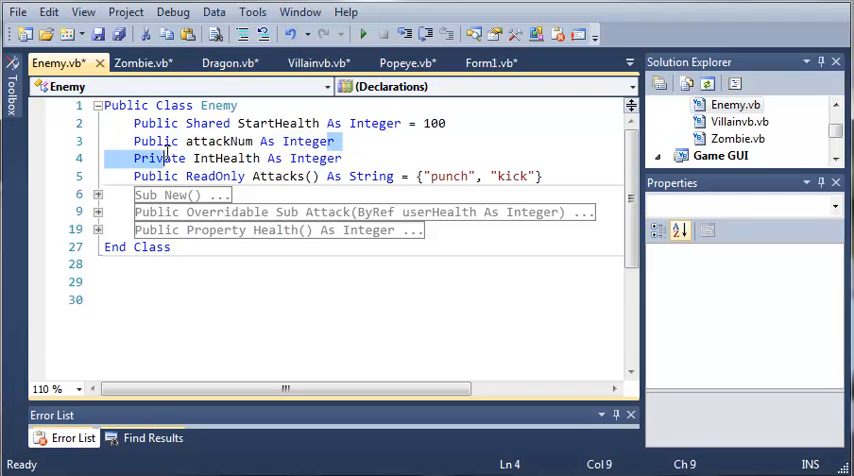
pyautogui.click(368, 140)
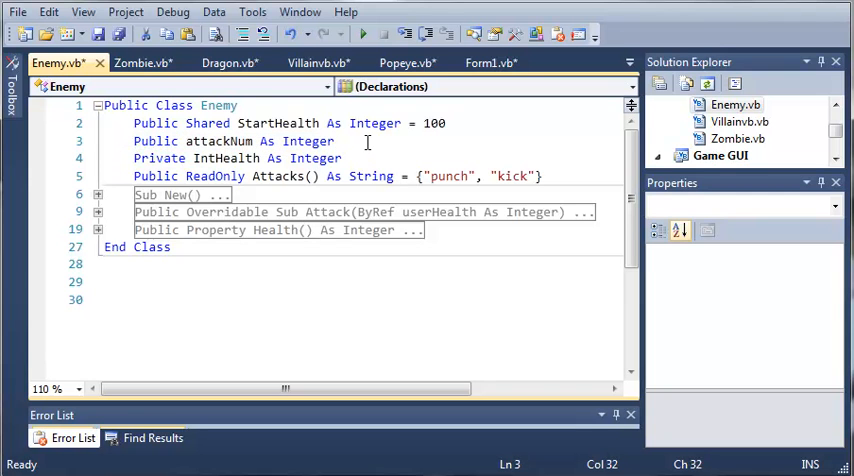
pyautogui.click(144, 62)
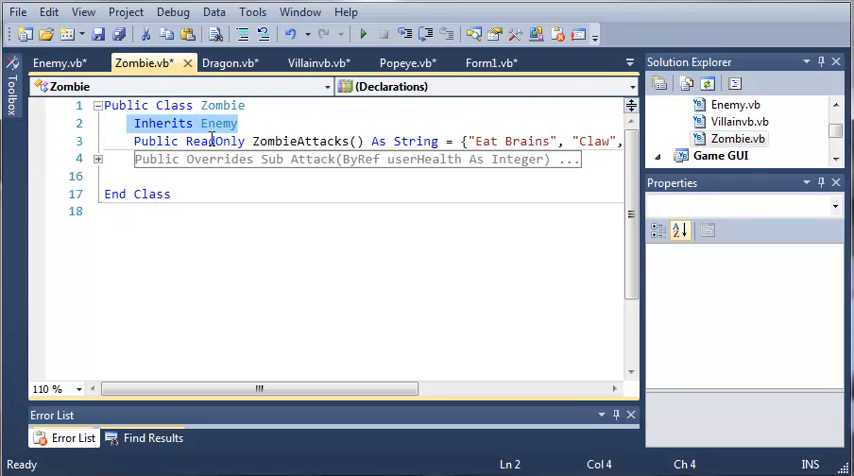
pyautogui.click(56, 64)
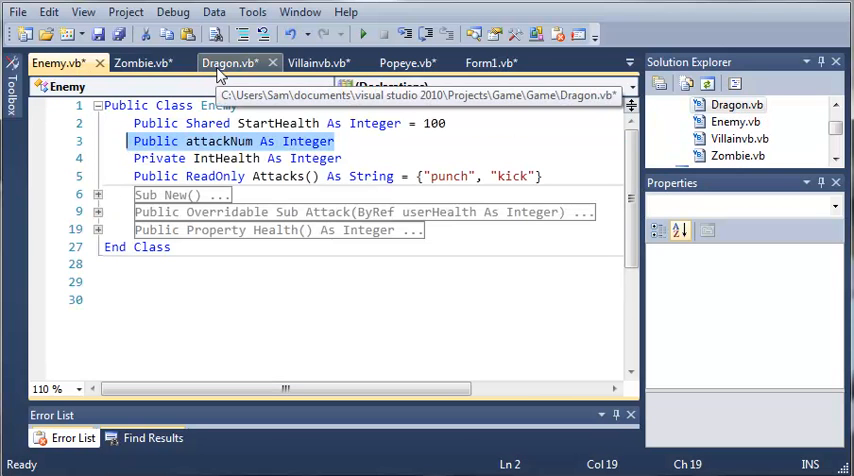
pyautogui.click(318, 64)
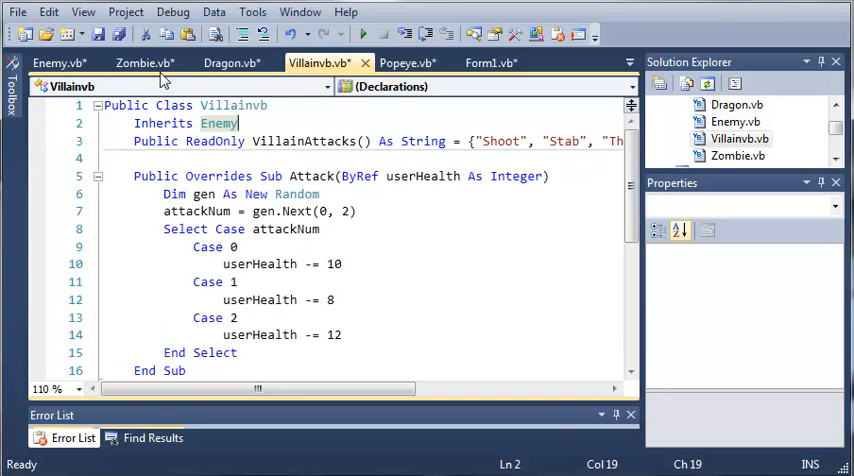
pyautogui.click(144, 64)
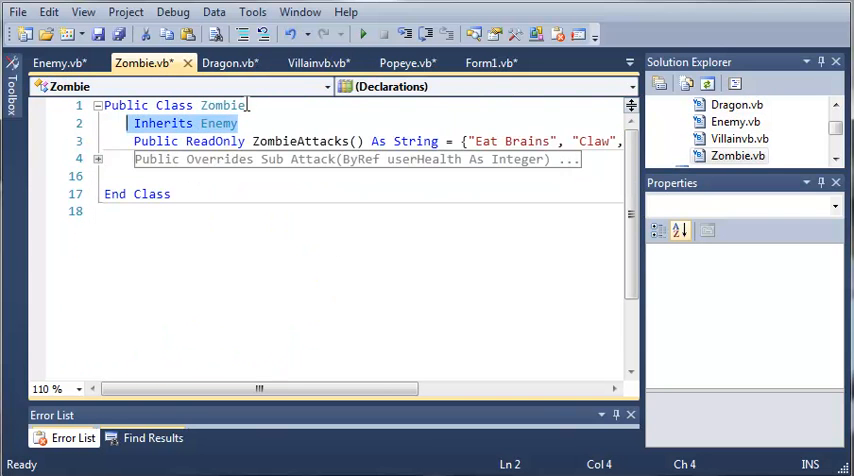
pyautogui.click(56, 64)
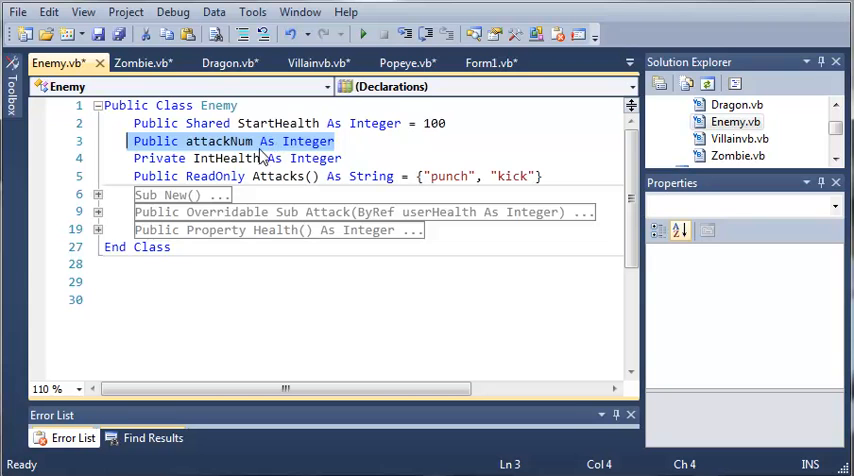
pyautogui.click(490, 62)
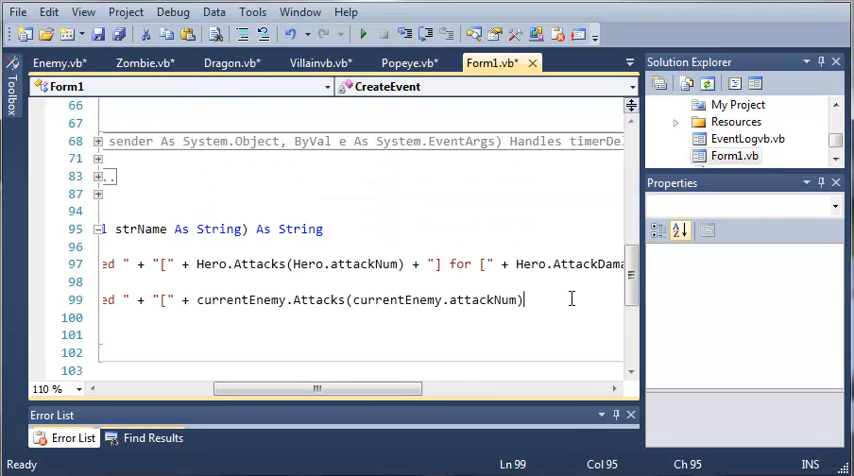
# Append "] for [" + currentEnemy.AttackDamage(currentEnemy.attackNum) to the enemy return line
pyautogui.write('=')
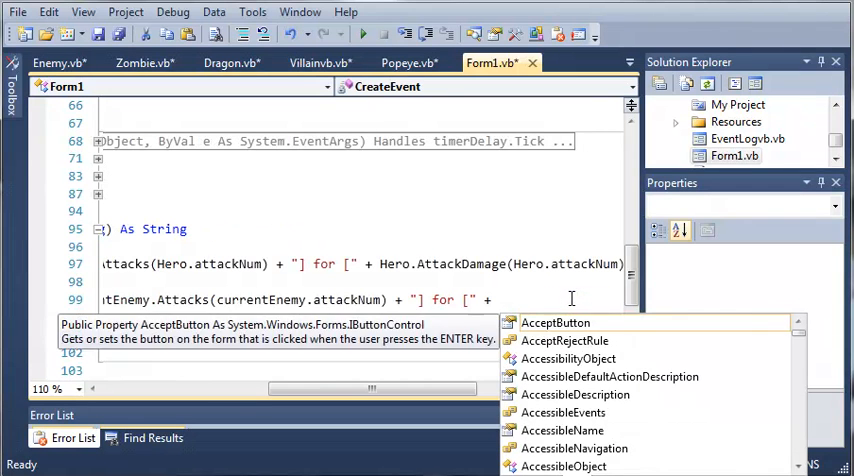
pyautogui.write('current')
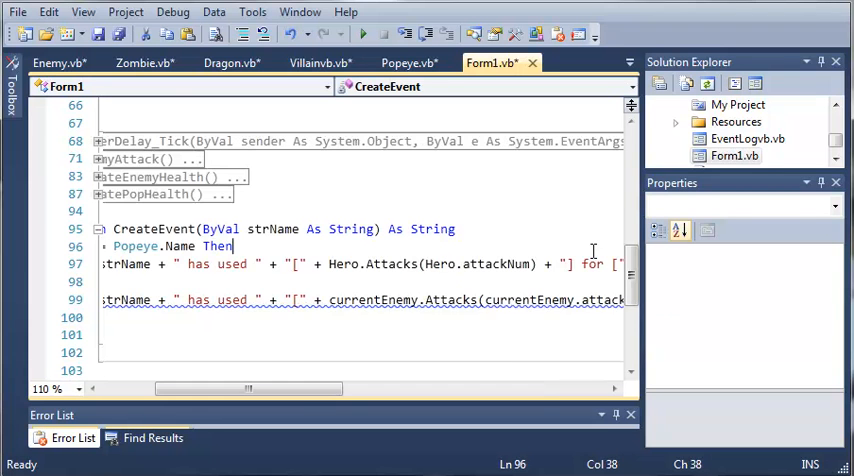
pyautogui.moveTo(248, 388); pyautogui.dragTo(232, 388)
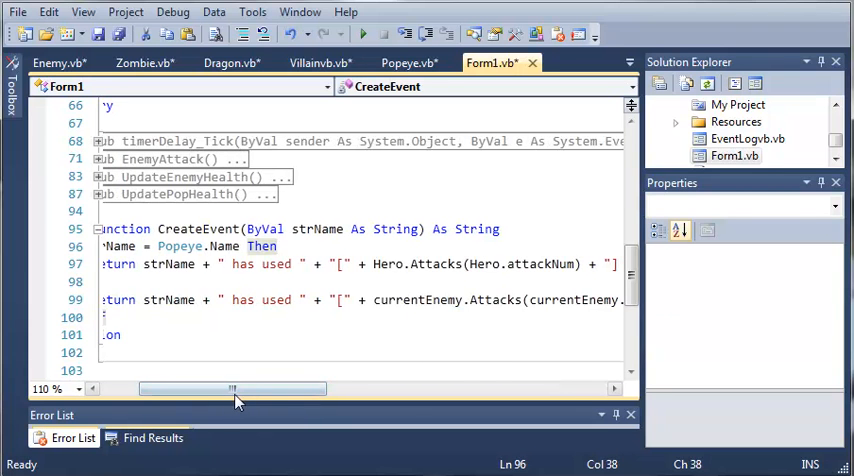
pyautogui.moveTo(232, 388); pyautogui.dragTo(408, 388)
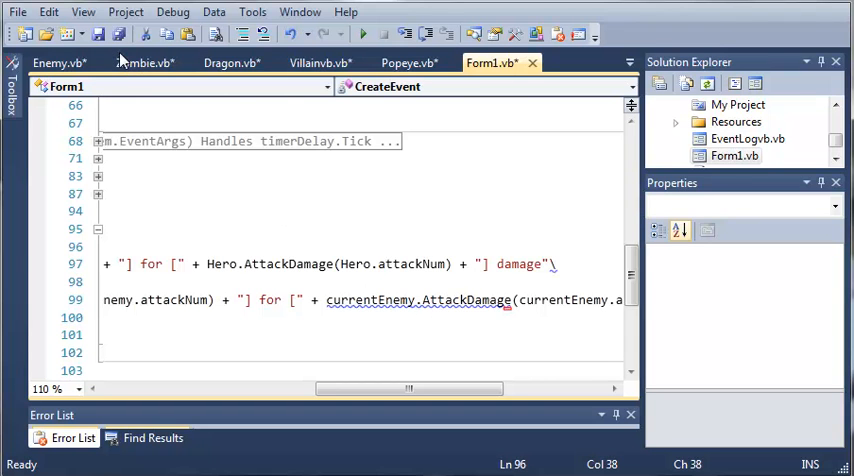
# Declare Public ReadOnly ZombieAttackDamage() below ZombieAttacks in Zombie.vb, then return to Form1
pyautogui.click(144, 62)
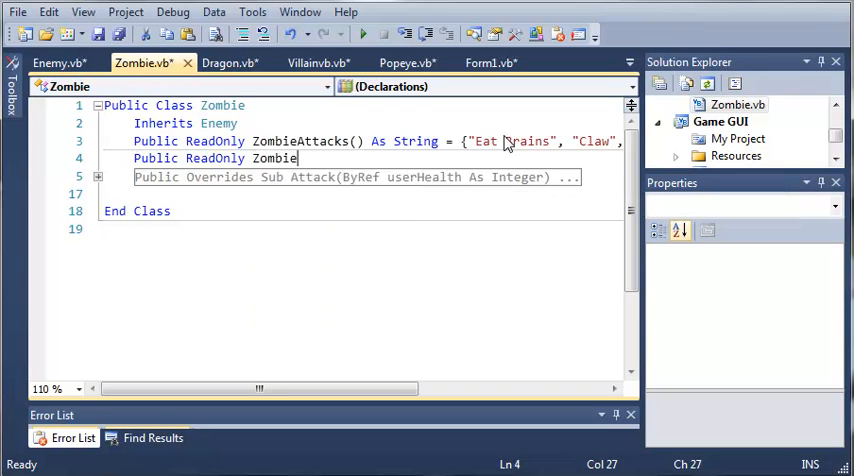
pyautogui.write('AttackDamag')
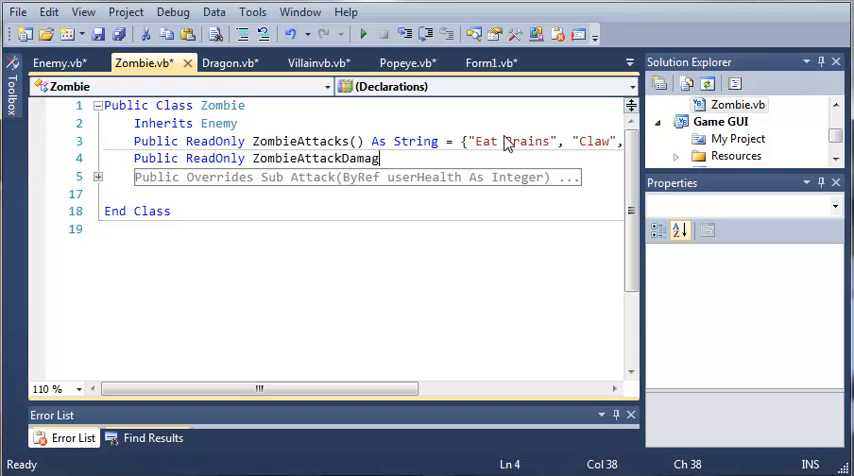
pyautogui.write('e()')
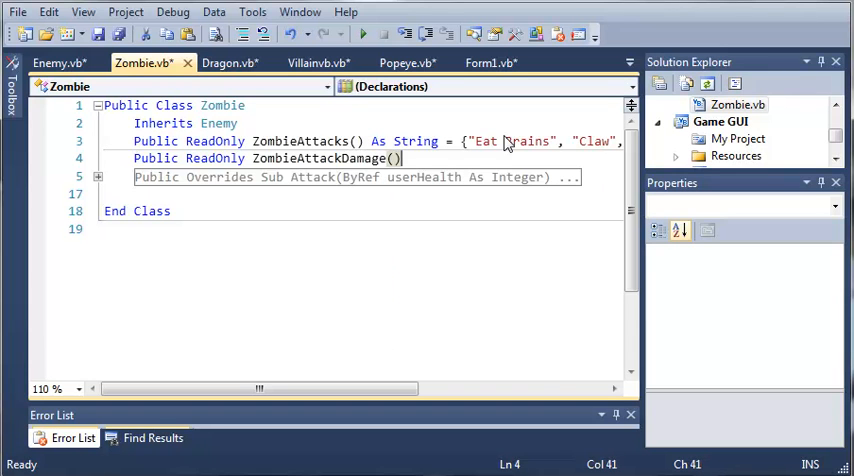
pyautogui.click(344, 272)
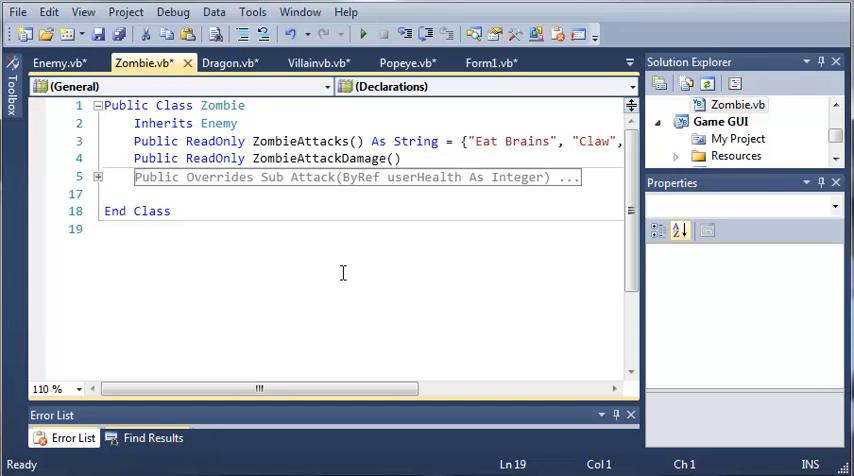
pyautogui.moveTo(206, 218)
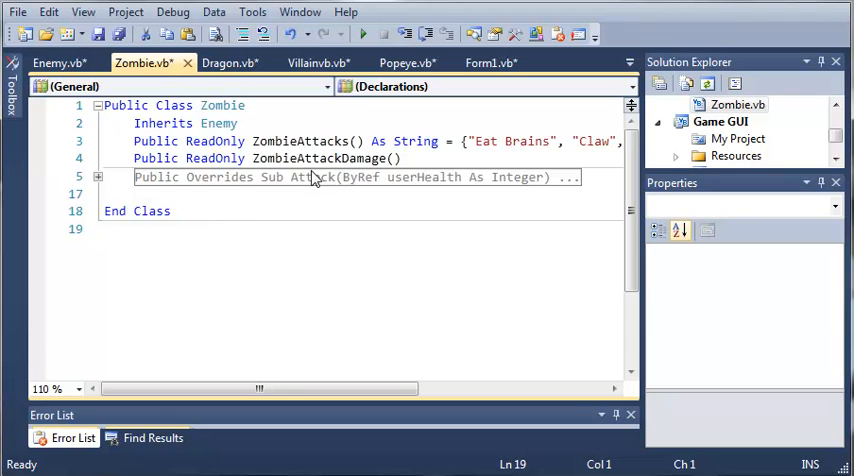
pyautogui.click(58, 64)
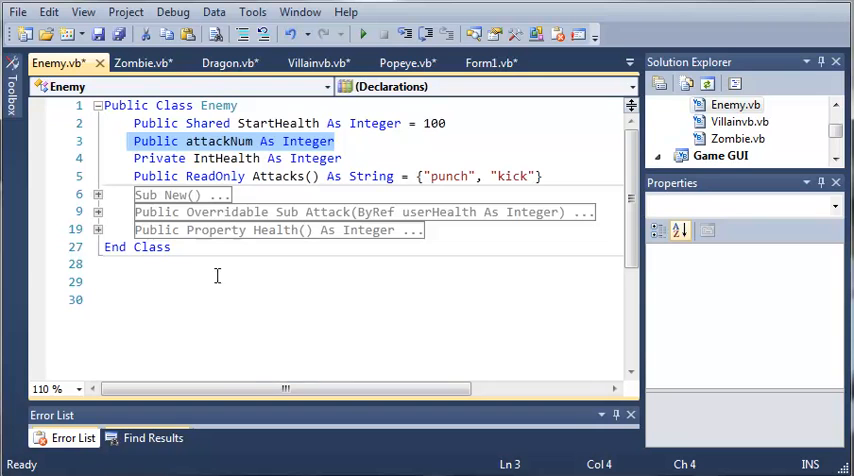
pyautogui.click(492, 62)
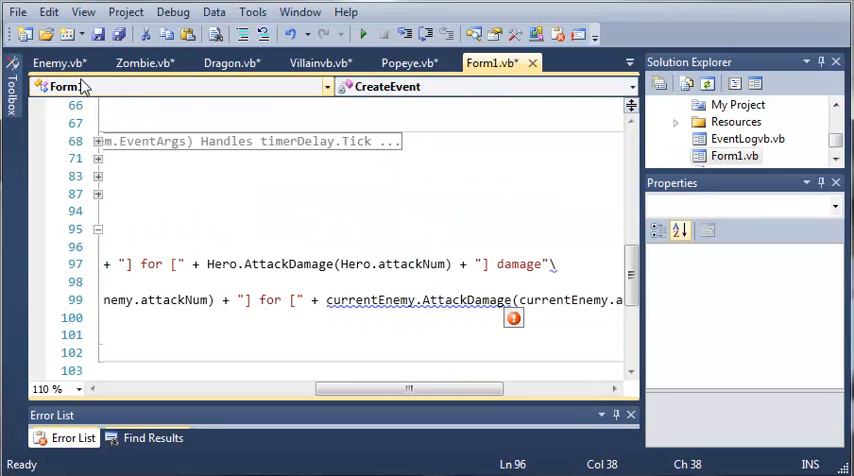
# Declare Public ReadOnly AttackDamage(3) As String below the Attacks array in Enemy.vb
pyautogui.click(58, 62)
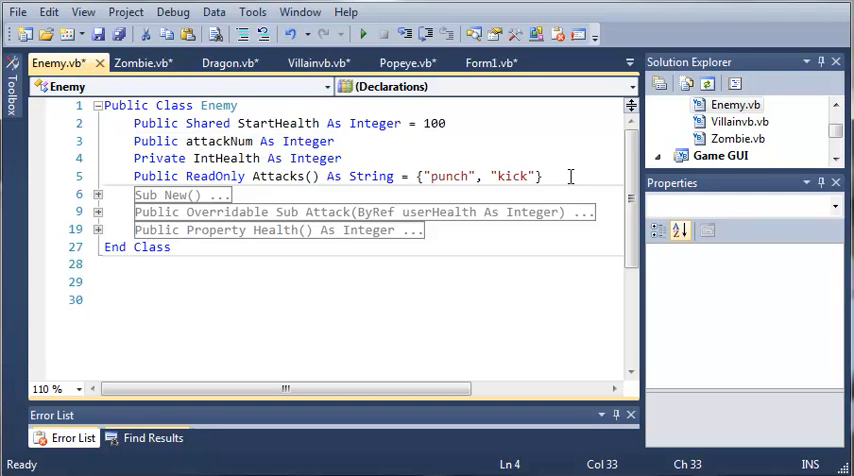
pyautogui.write('Public ReadOnly')
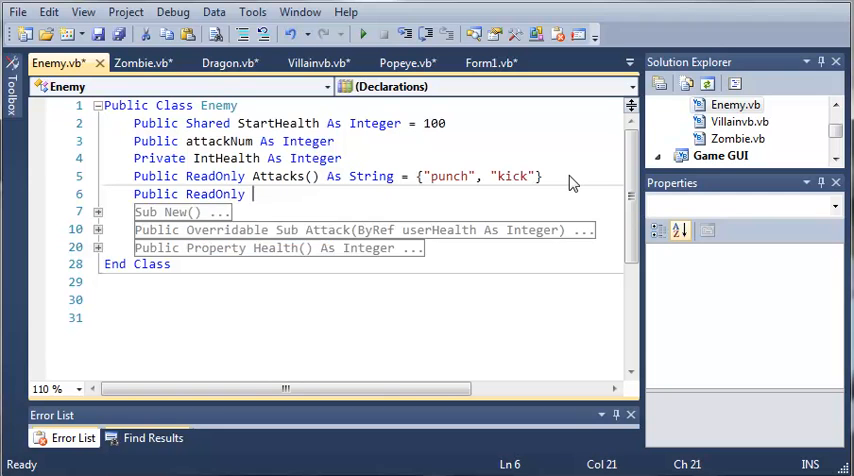
pyautogui.write('AttackDam')
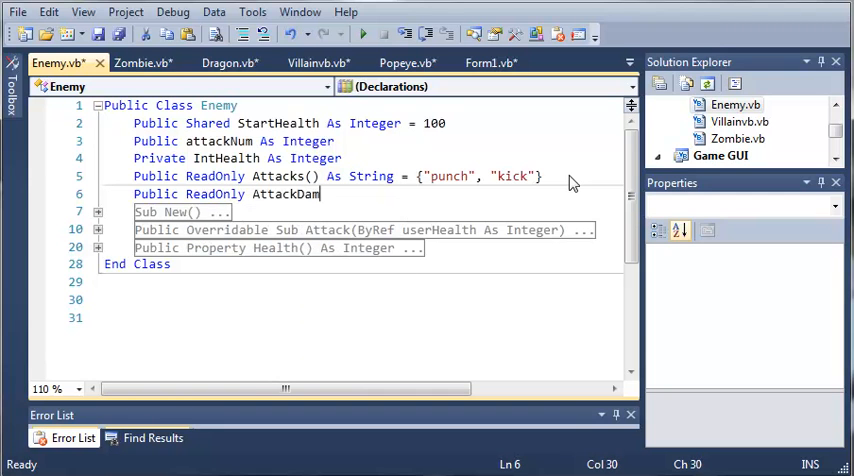
pyautogui.write('age() A')
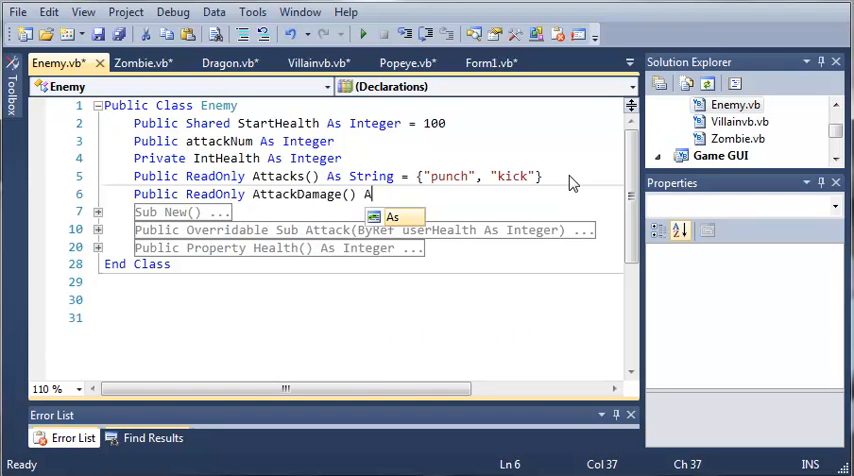
pyautogui.write('String')
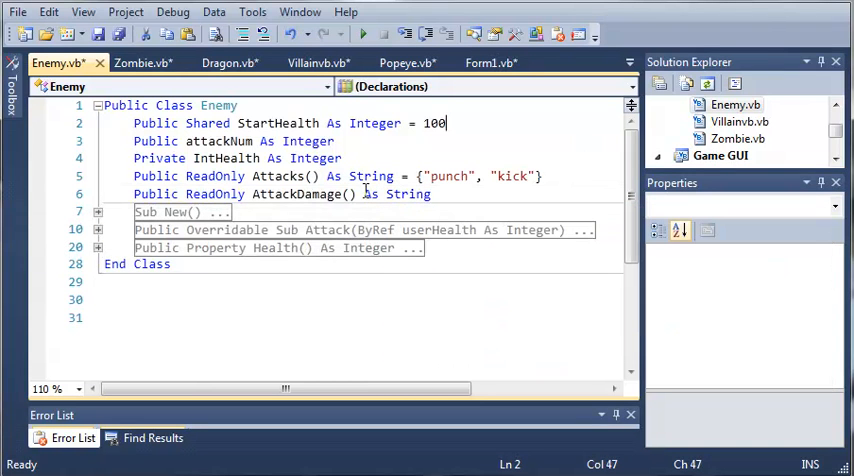
pyautogui.click(350, 194)
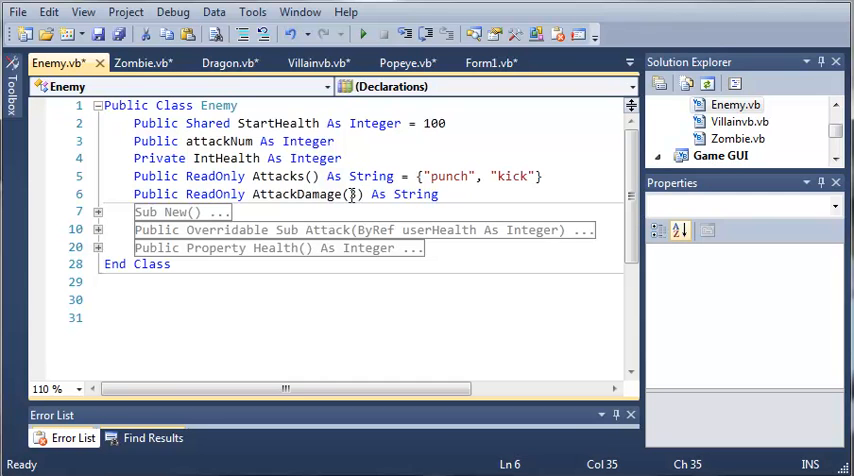
pyautogui.click(438, 194)
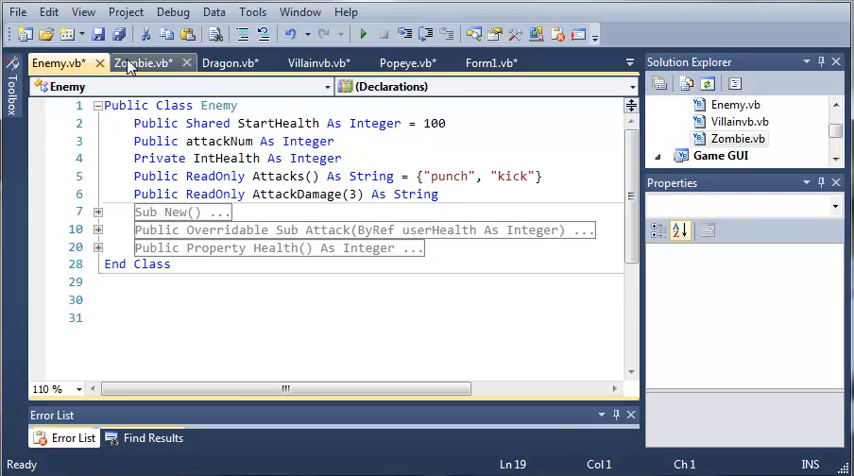
# Start an intHealth assignment in Zombie.vb while comparing against the Enemy class
pyautogui.click(144, 64)
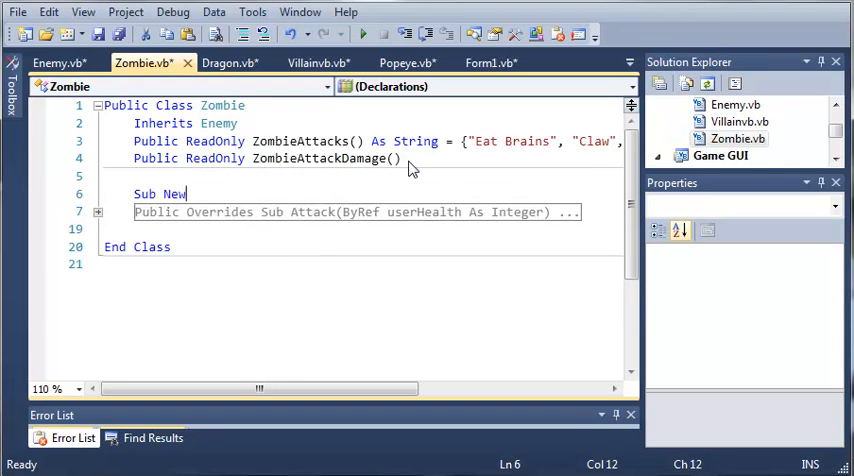
pyautogui.write('(')
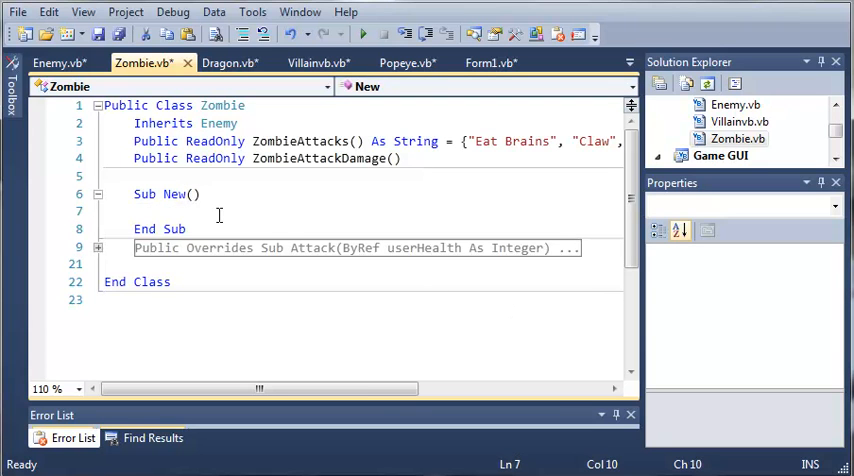
pyautogui.write('intHealth')
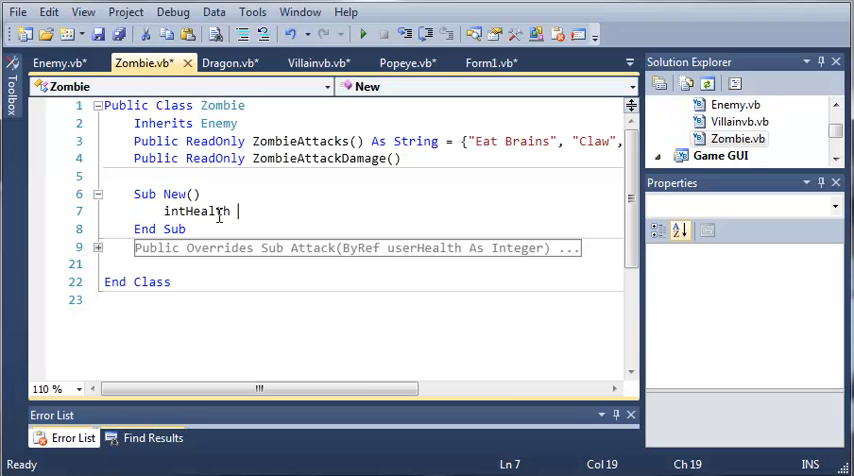
pyautogui.write('= StartHealth')
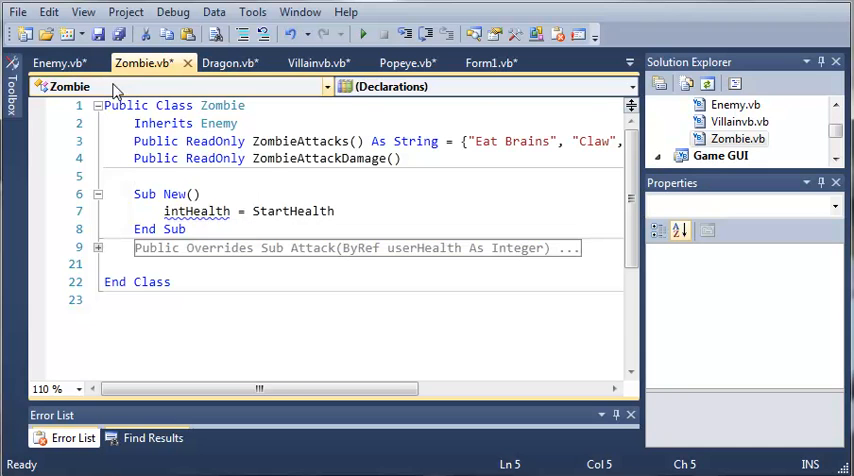
pyautogui.click(56, 64)
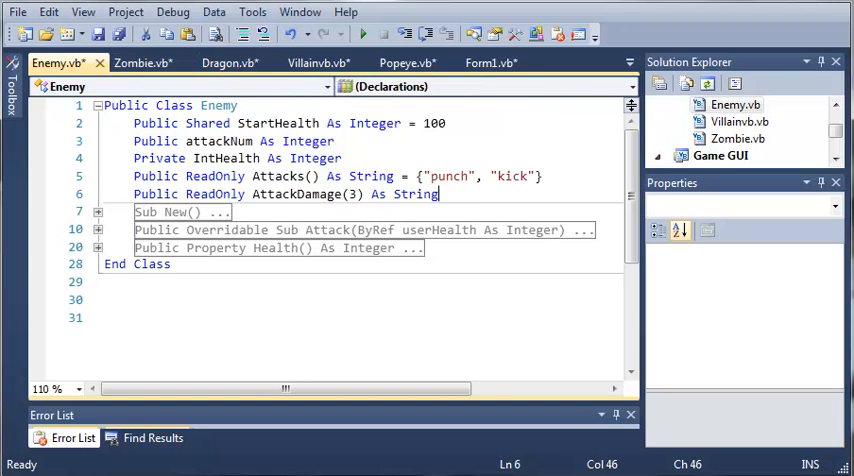
pyautogui.click(142, 62)
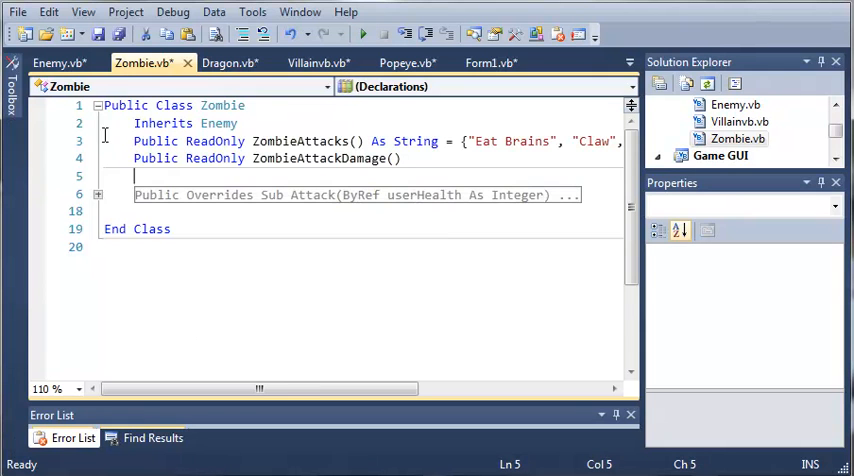
pyautogui.click(56, 62)
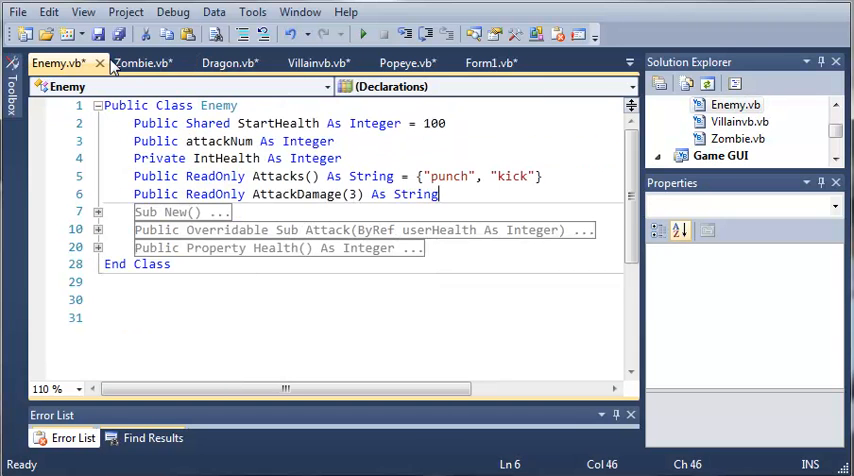
pyautogui.click(142, 62)
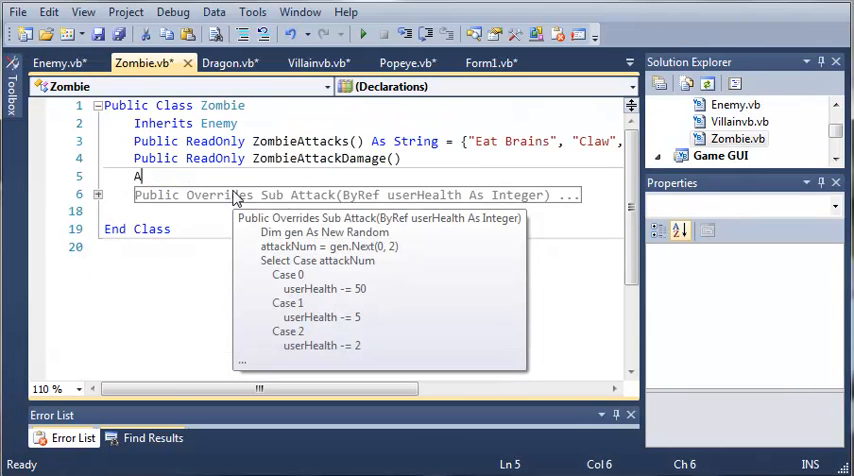
# Add AttackDamage(0) = 10 in Zombie.vb, reusing the damage value from its Attack method
pyautogui.write('ttackDam')
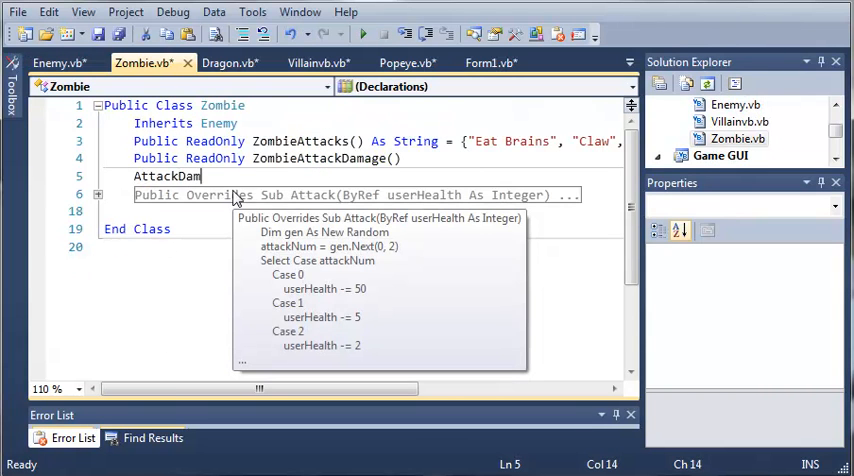
pyautogui.write('age(0) =')
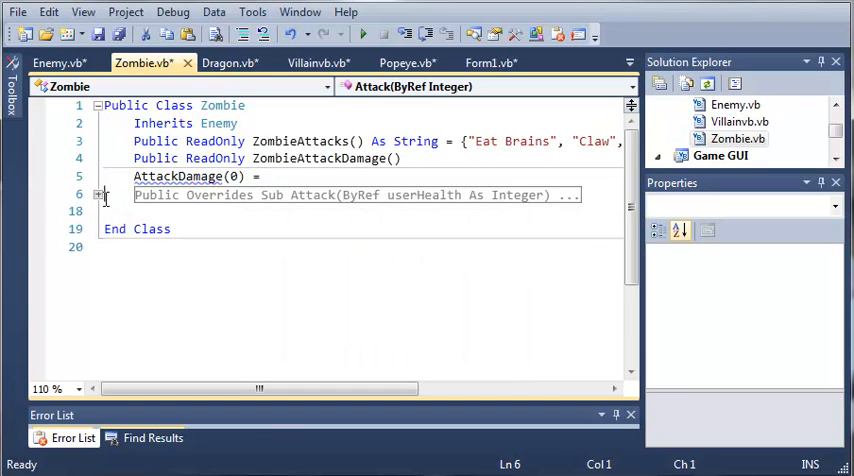
pyautogui.click(100, 194)
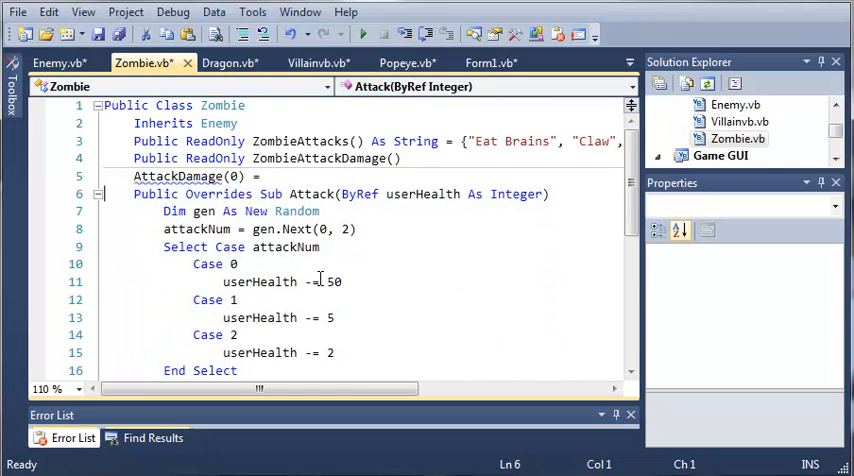
pyautogui.doubleClick(332, 280)
pyautogui.write('1')
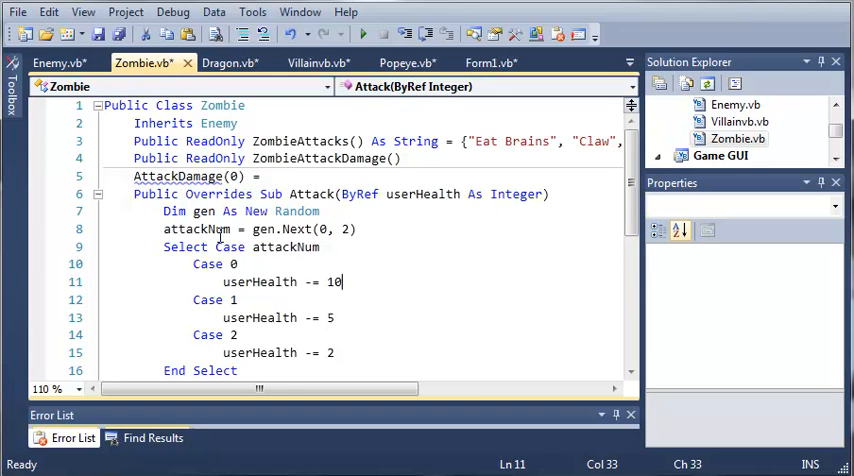
pyautogui.click(54, 62)
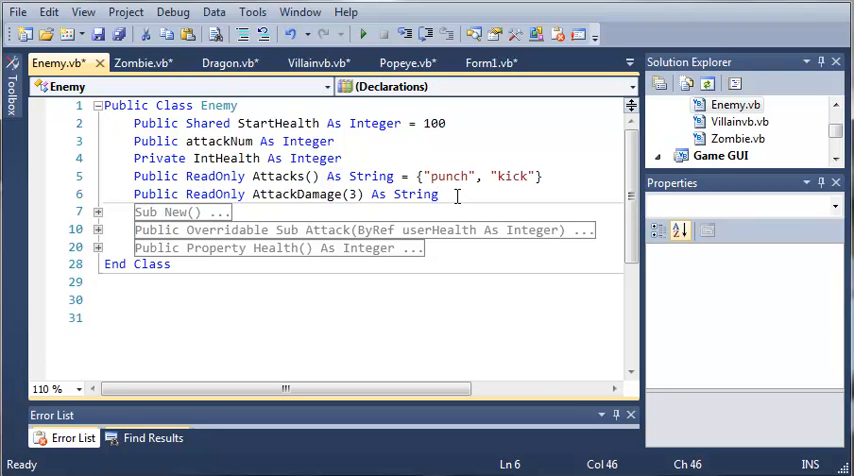
pyautogui.click(144, 62)
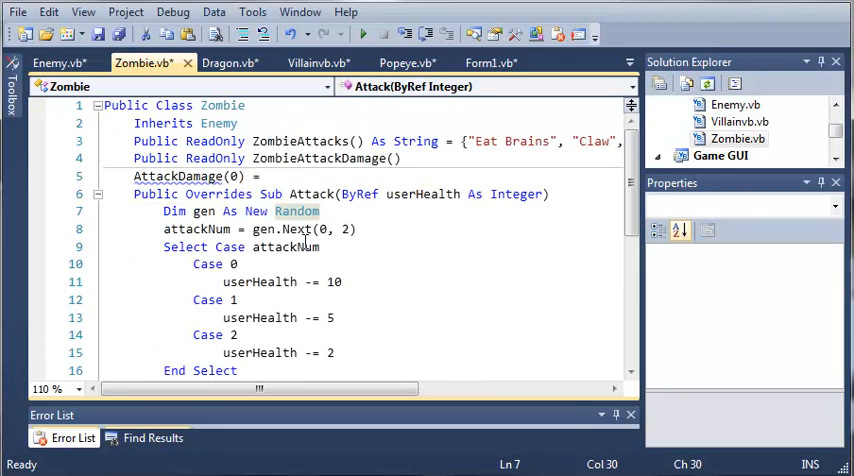
pyautogui.click(270, 176)
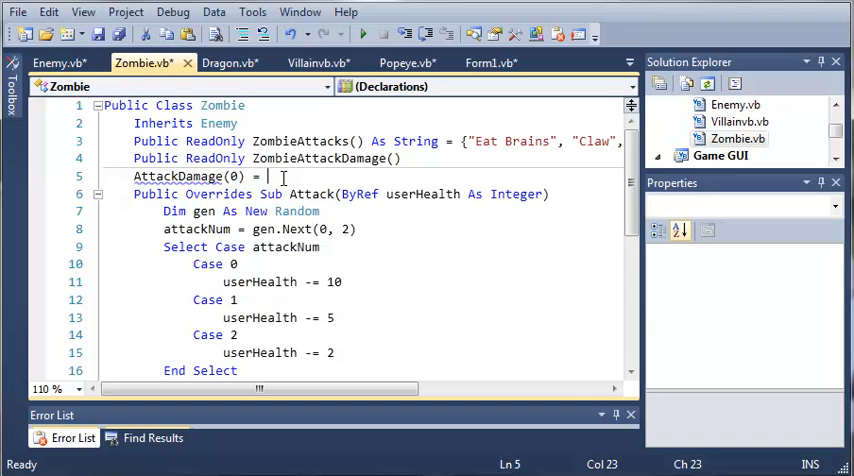
pyautogui.write('10')
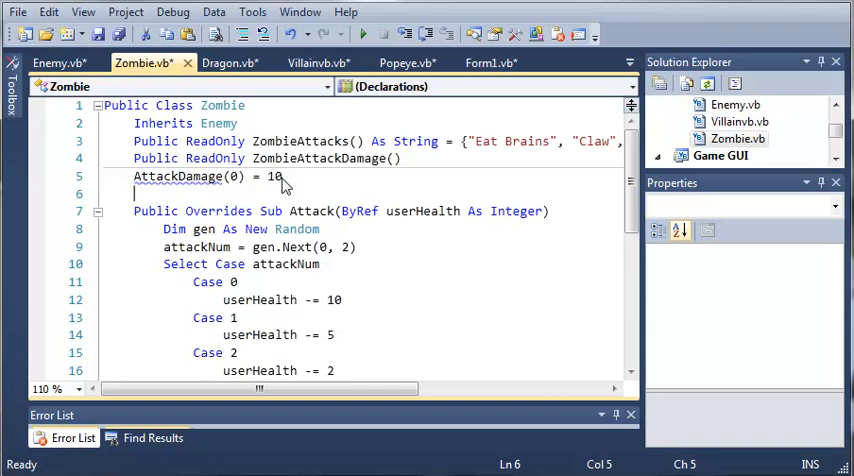
# Add AttackDamage(1) = 5 and AttackDamage(2) = 2 below it
pyautogui.write('Attack')
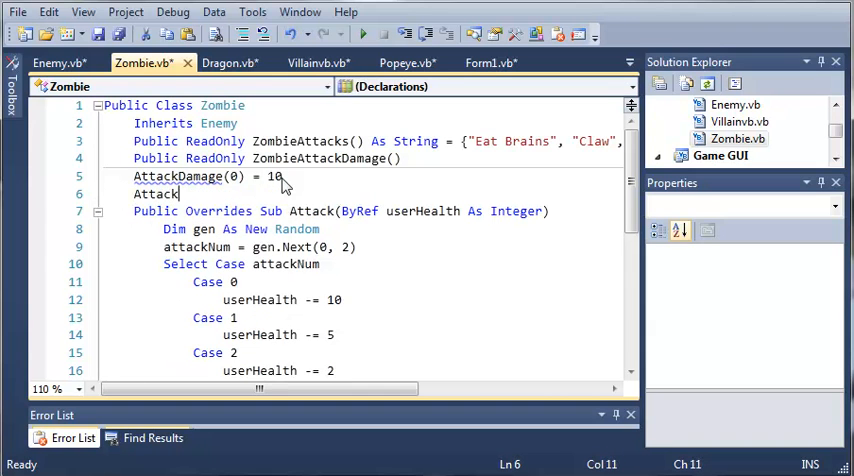
pyautogui.write('Damage')
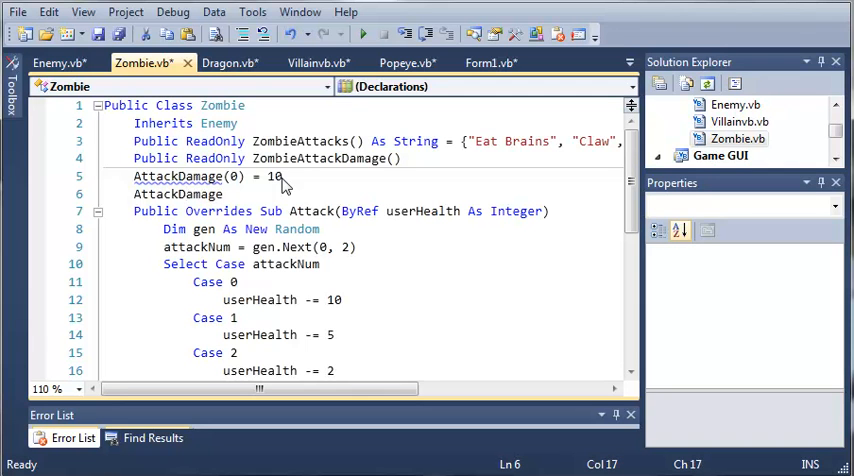
pyautogui.write('(1) =')
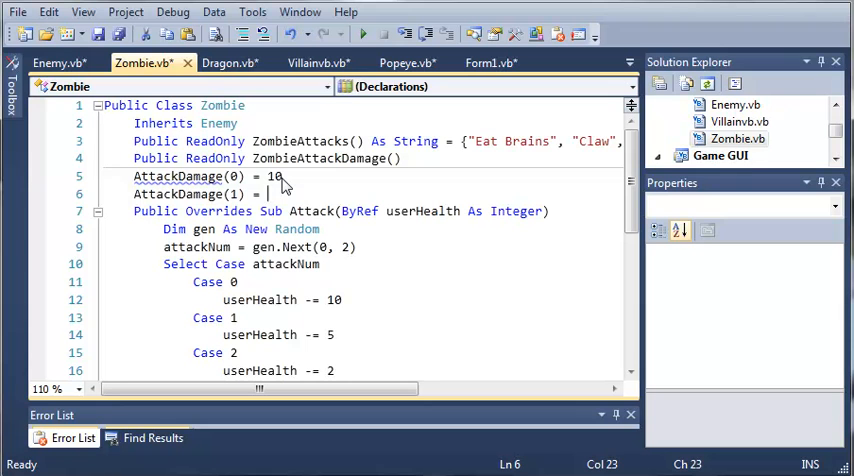
pyautogui.write('5')
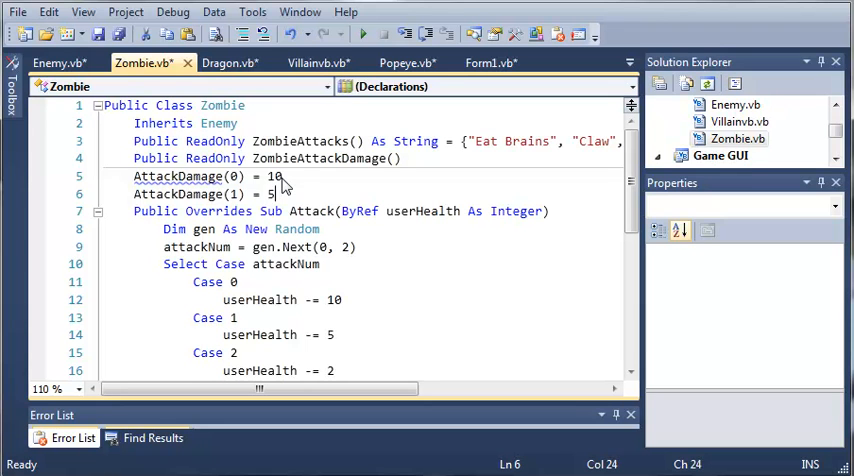
pyautogui.write('Attac')
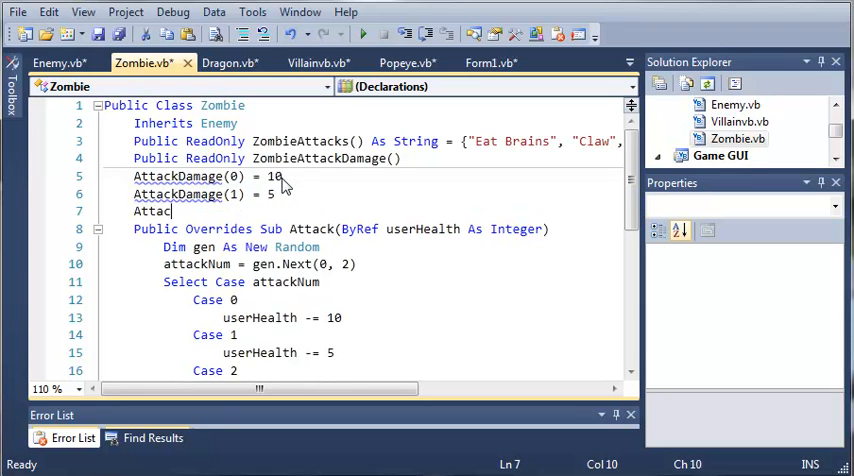
pyautogui.write('kDamage(2) = 2')
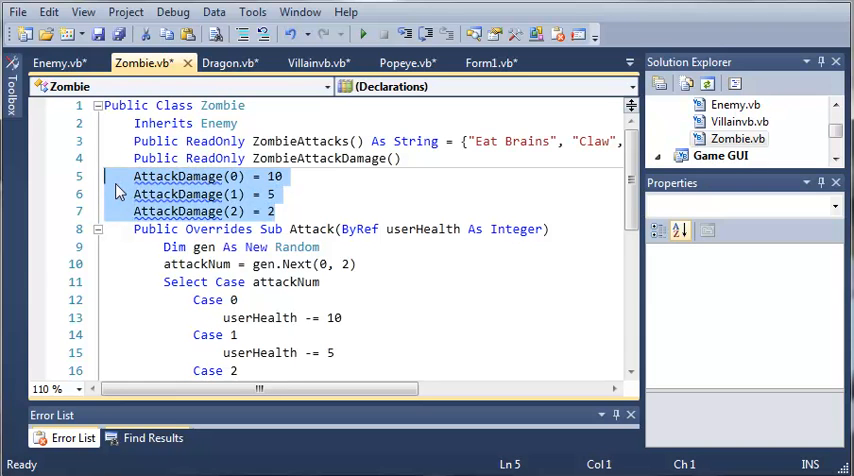
# Move the three AttackDamage assignments into a new Sub New constructor in Zombie.vb
pyautogui.press('Delete')
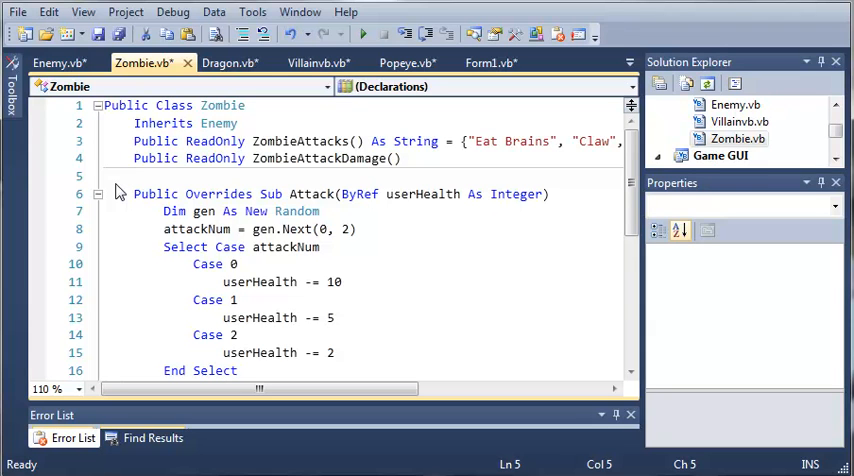
pyautogui.write('Sub New(')
pyautogui.write('AttackDamage(2) = 2')
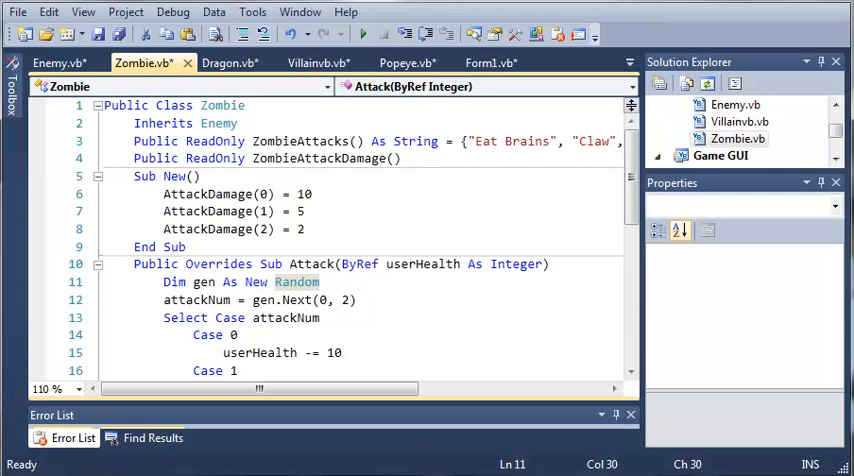
pyautogui.click(468, 64)
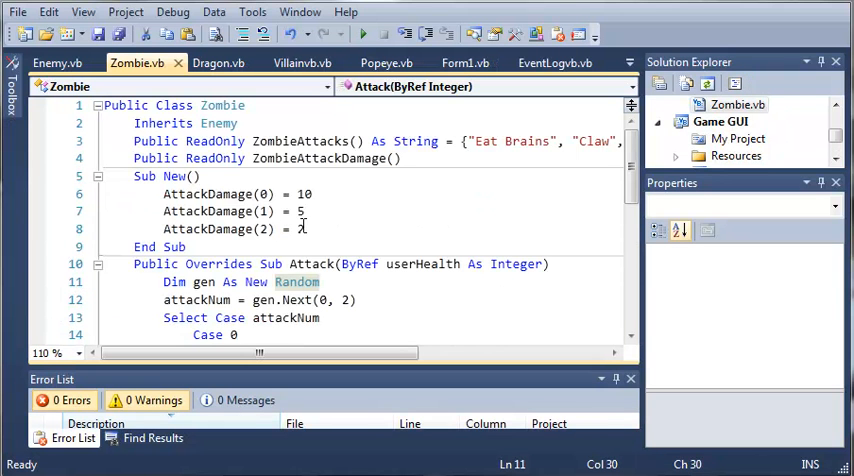
# Compare against the expanded Enemy constructor, then return to the Zombie constructor
pyautogui.click(56, 62)
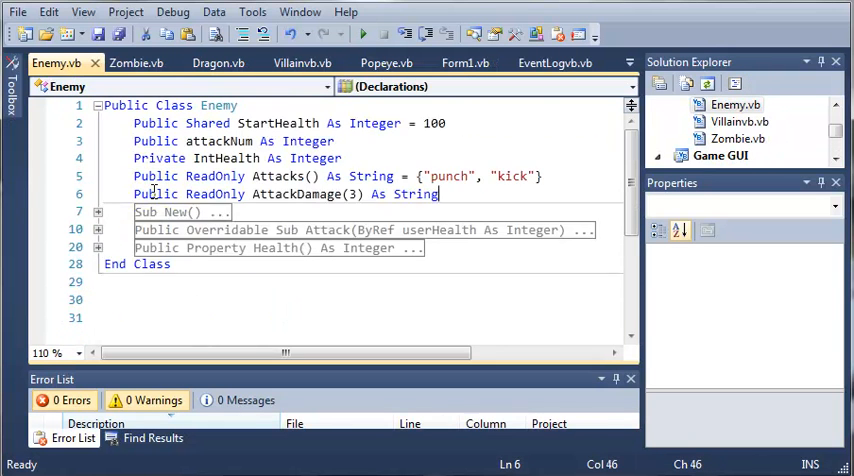
pyautogui.click(98, 212)
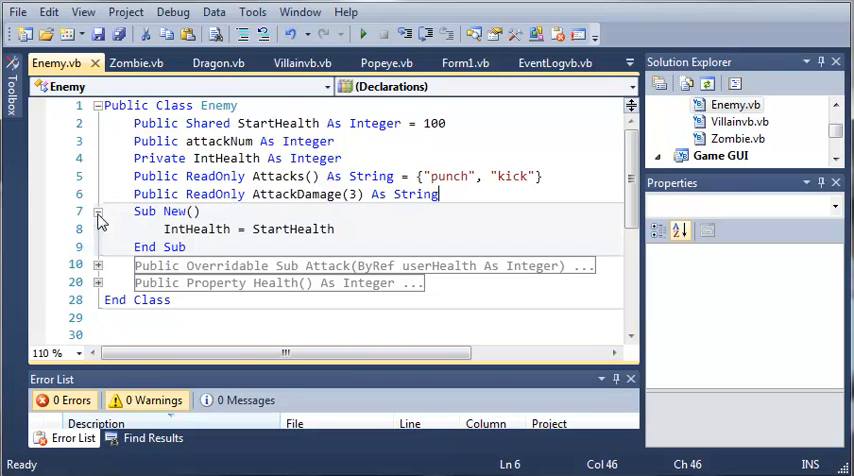
pyautogui.click(336, 228)
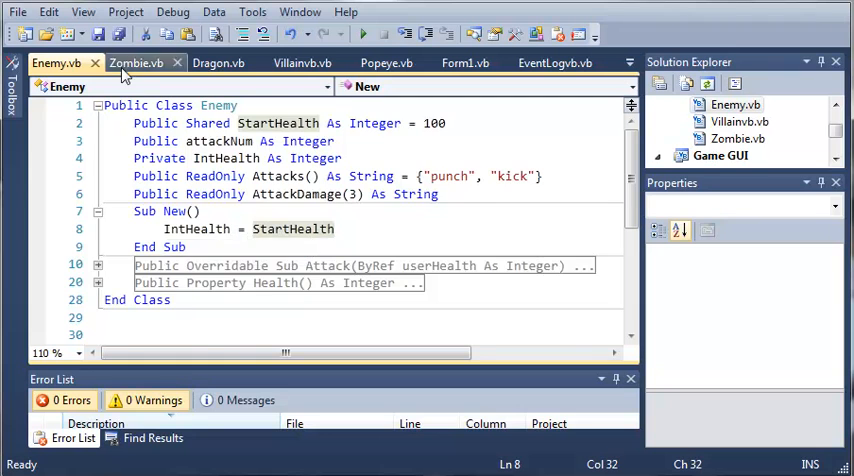
pyautogui.click(136, 62)
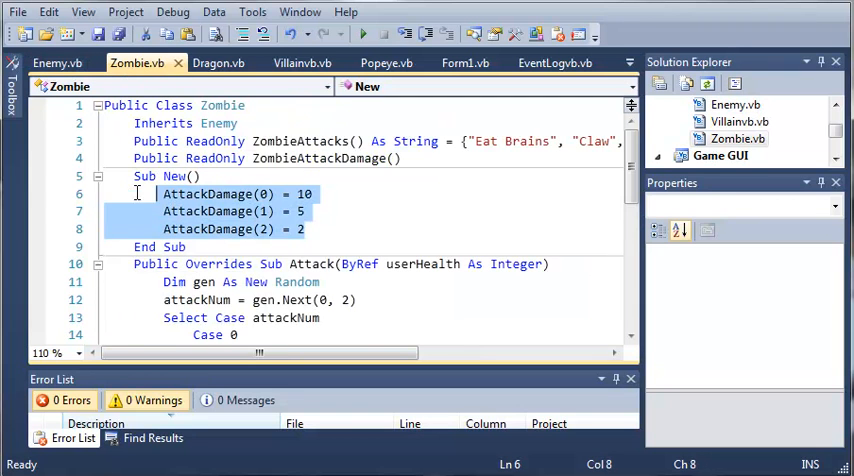
pyautogui.click(344, 228)
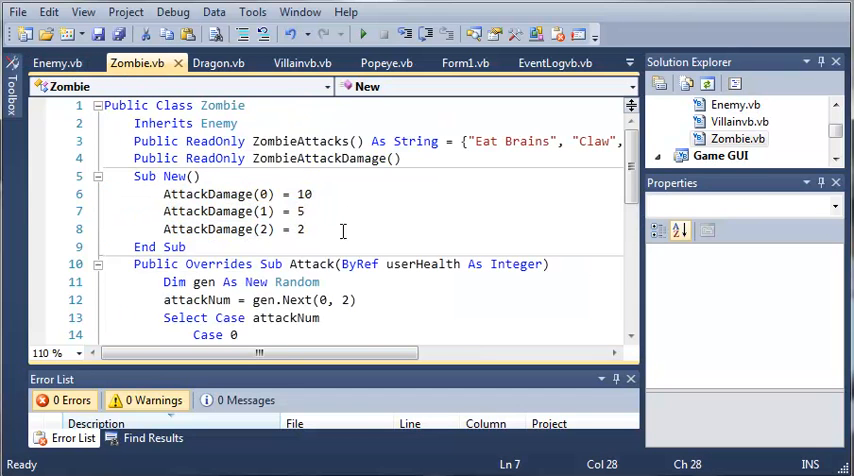
pyautogui.moveTo(300, 280)
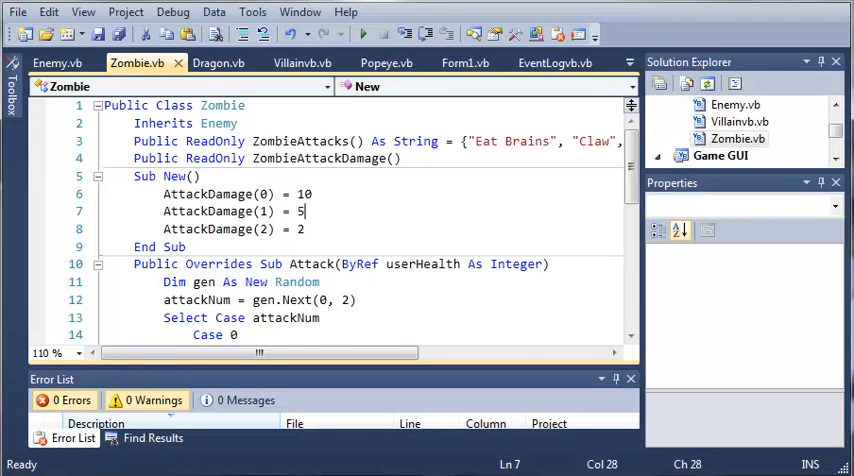
# Review the Villain, Dragon and Zombie constructors with their AttackDamage values
pyautogui.click(302, 62)
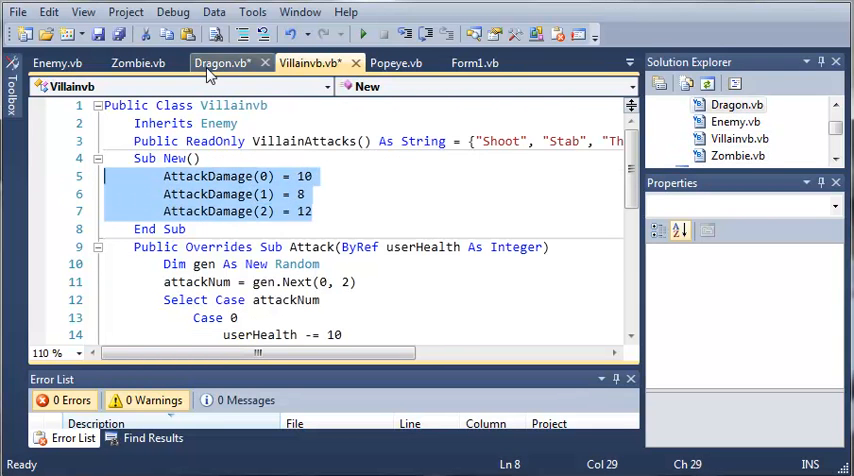
pyautogui.click(220, 62)
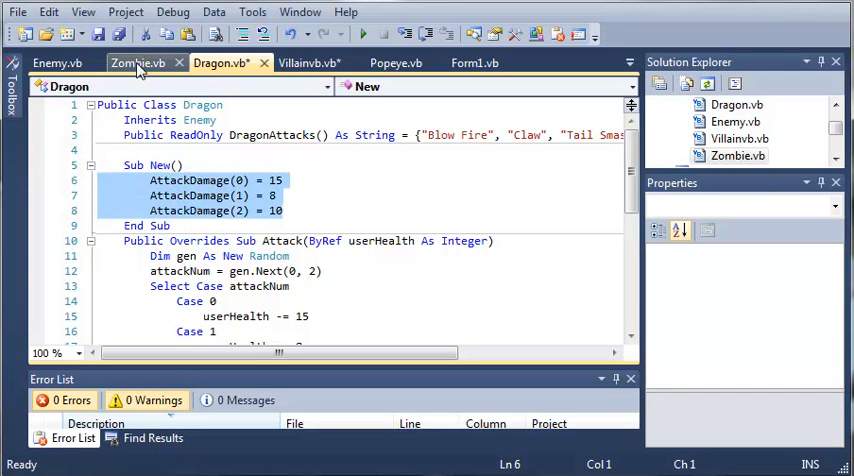
pyautogui.click(136, 64)
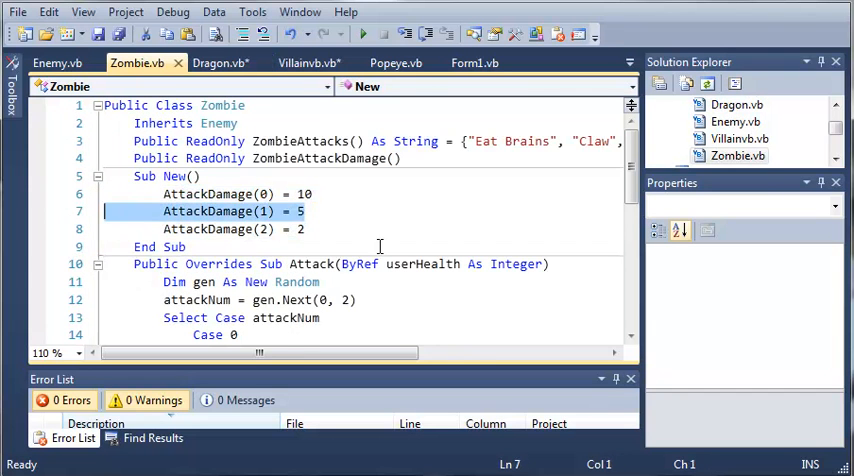
pyautogui.scroll(-3)
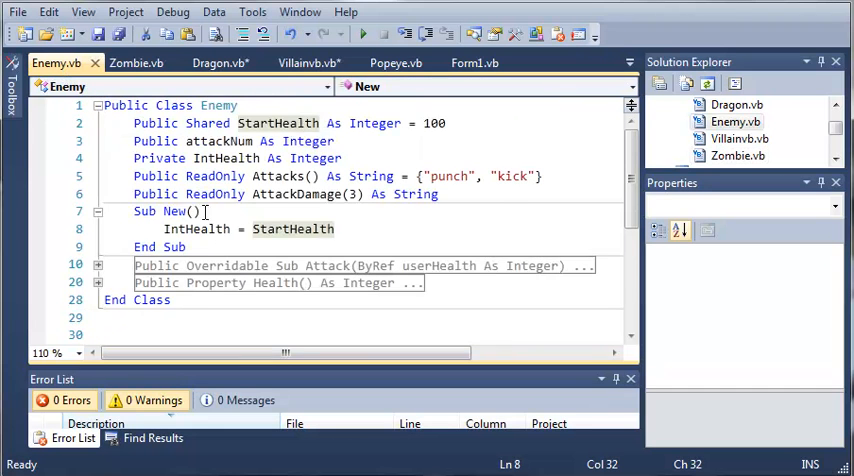
# End the Form1 CreateEvent enemy message with + "] damage" after the AttackDamage lookup
pyautogui.click(476, 62)
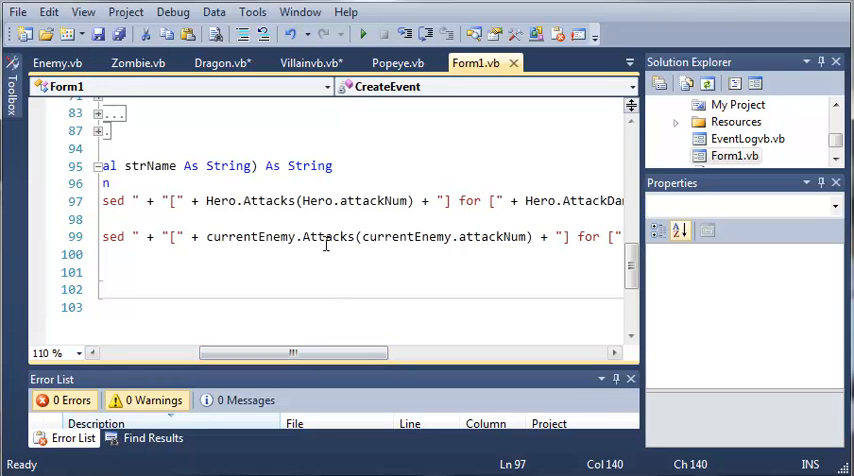
pyautogui.moveTo(290, 352); pyautogui.dragTo(440, 352)
pyautogui.write(' + currentEnemy.AttackDamage(currentEnemy.attackNum')
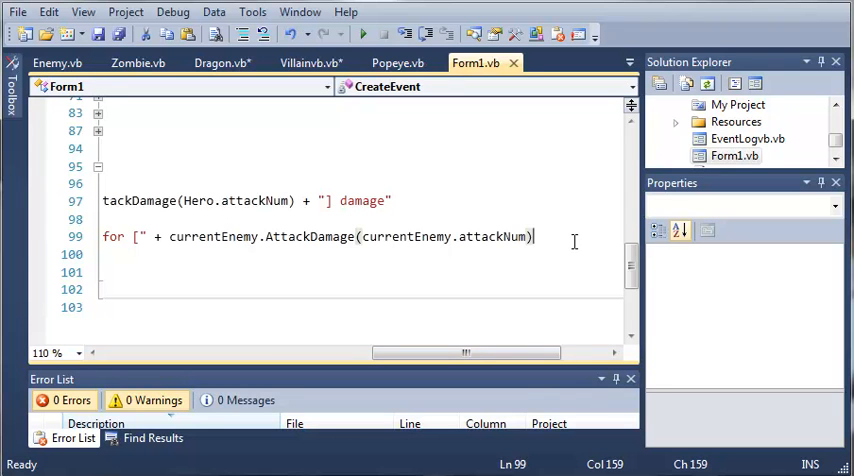
pyautogui.write('+ "')
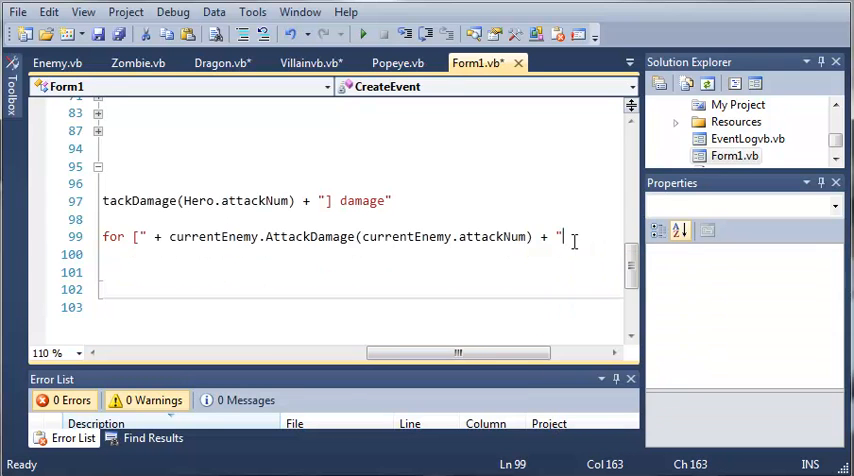
pyautogui.write('] damage')
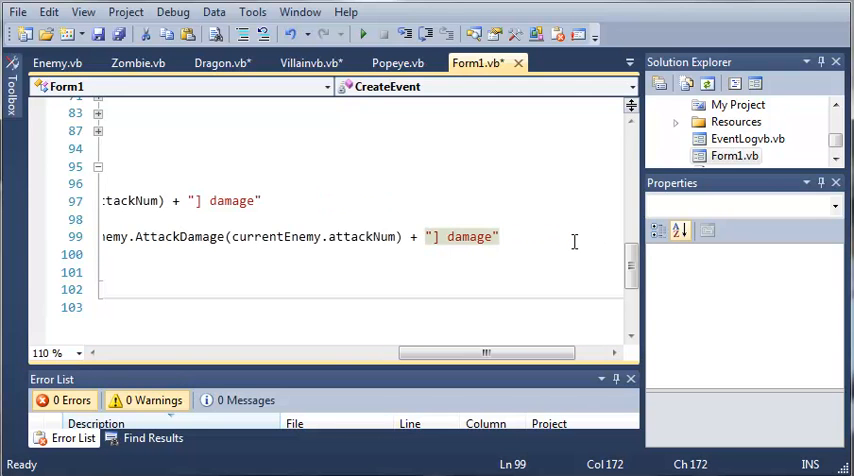
pyautogui.moveTo(484, 352); pyautogui.dragTo(404, 352)
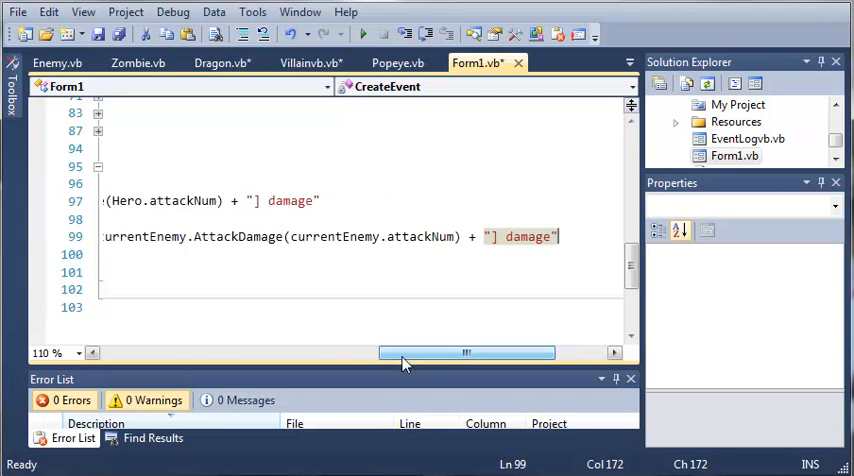
pyautogui.moveTo(466, 352); pyautogui.dragTo(360, 352)
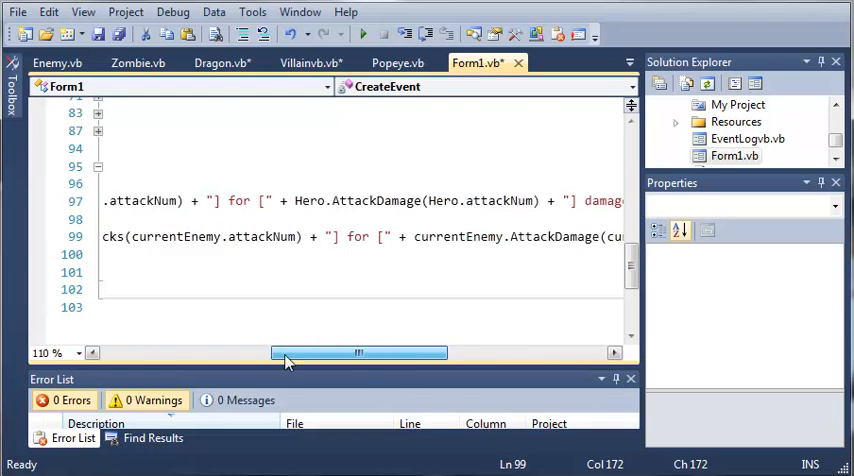